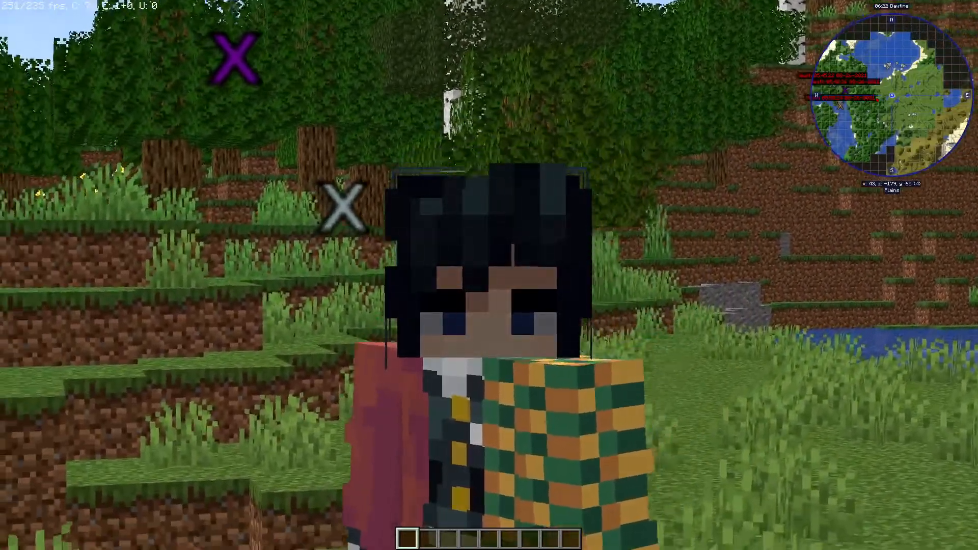
mouse_move(489, 275)
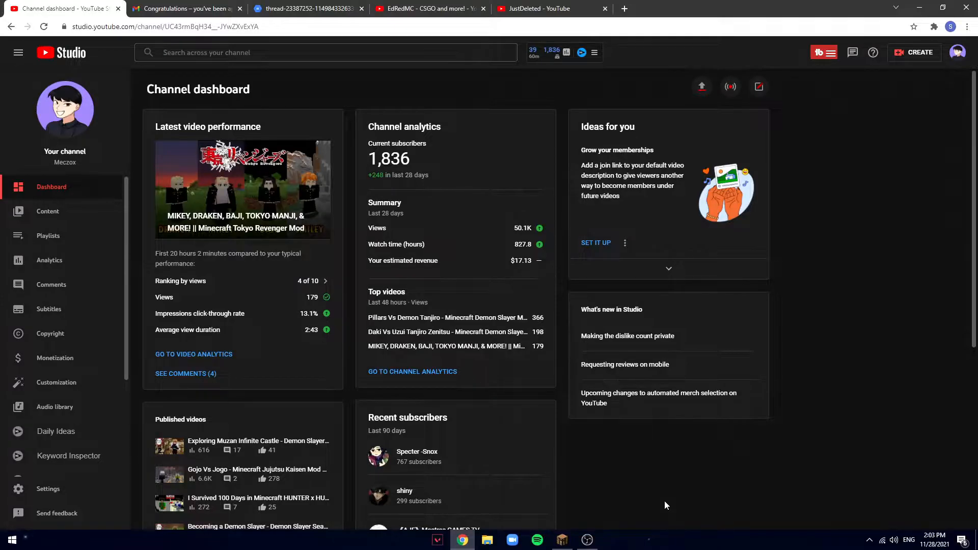
mouse_move(627, 472)
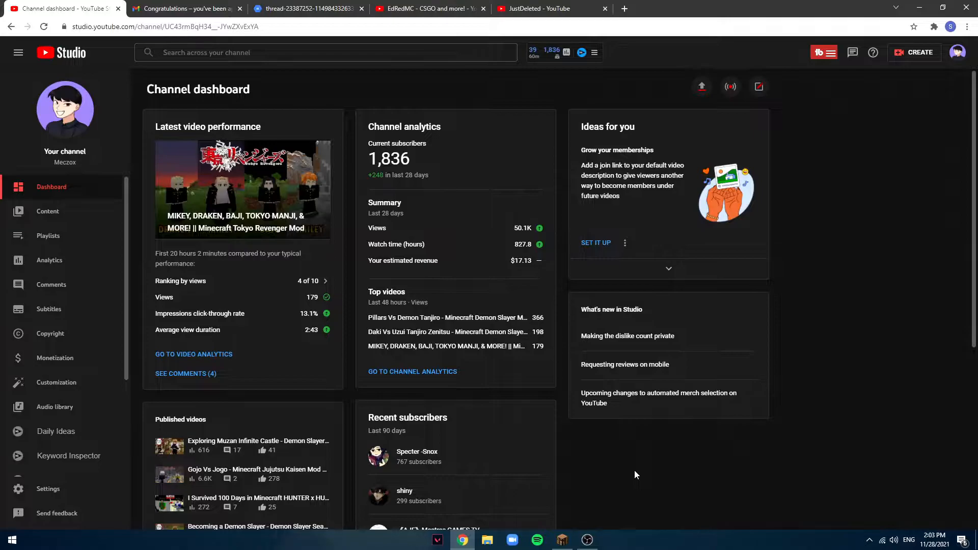
mouse_move(621, 497)
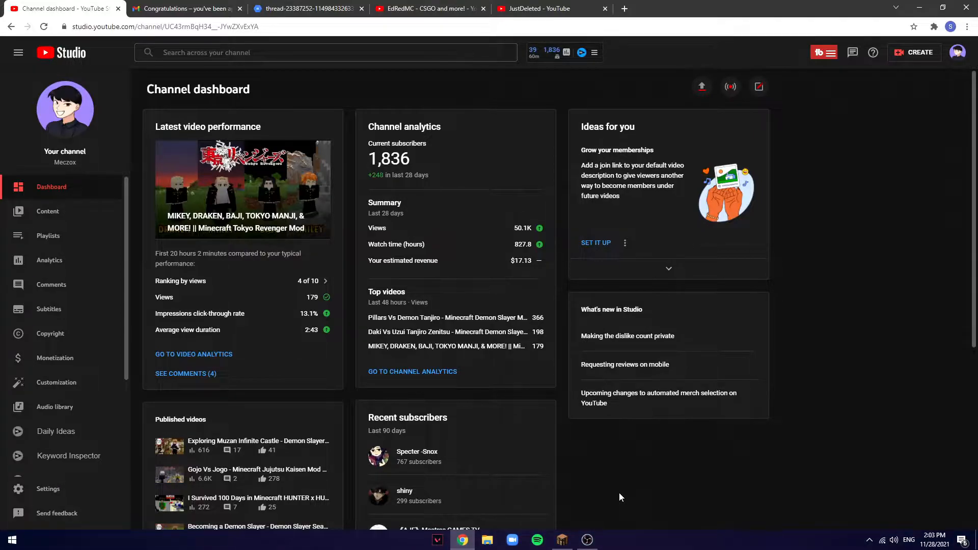
mouse_move(767, 495)
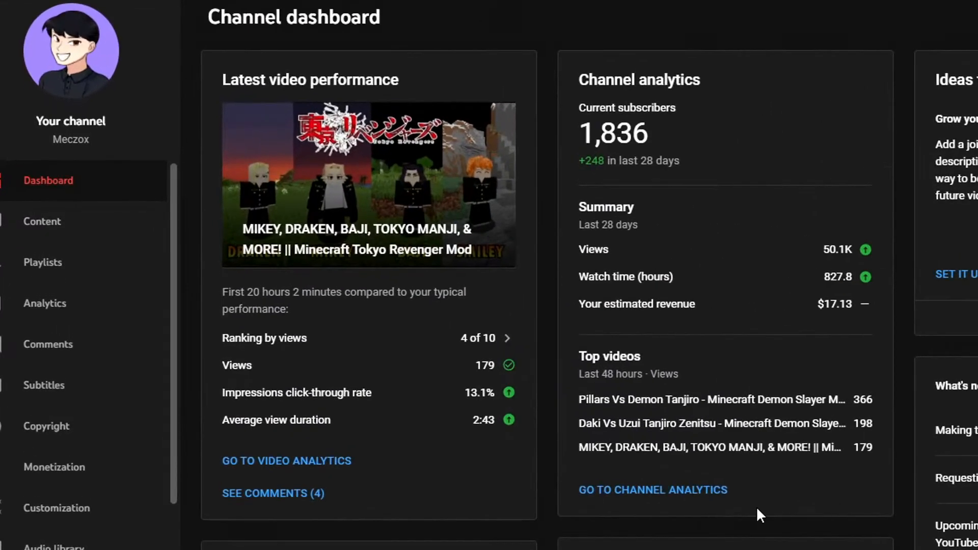
mouse_move(666, 480)
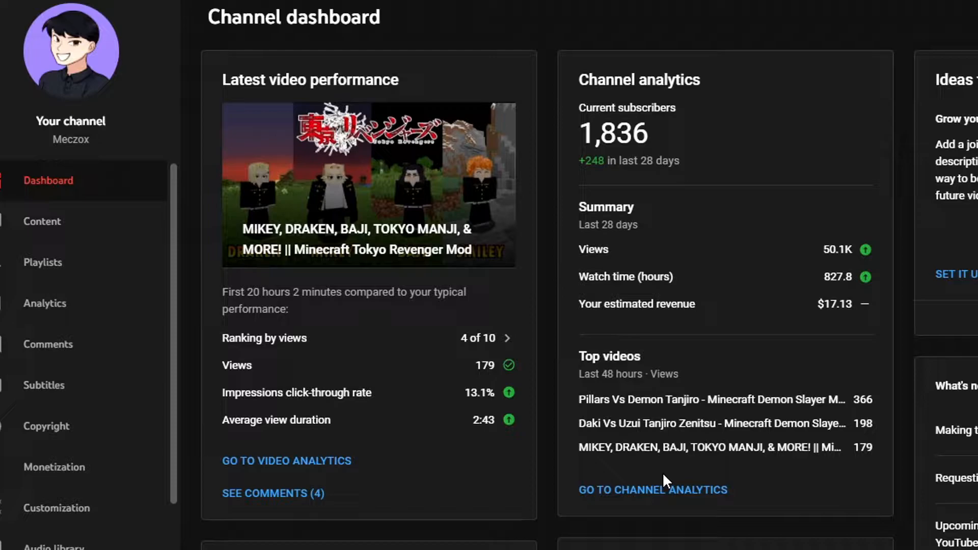
mouse_move(374, 272)
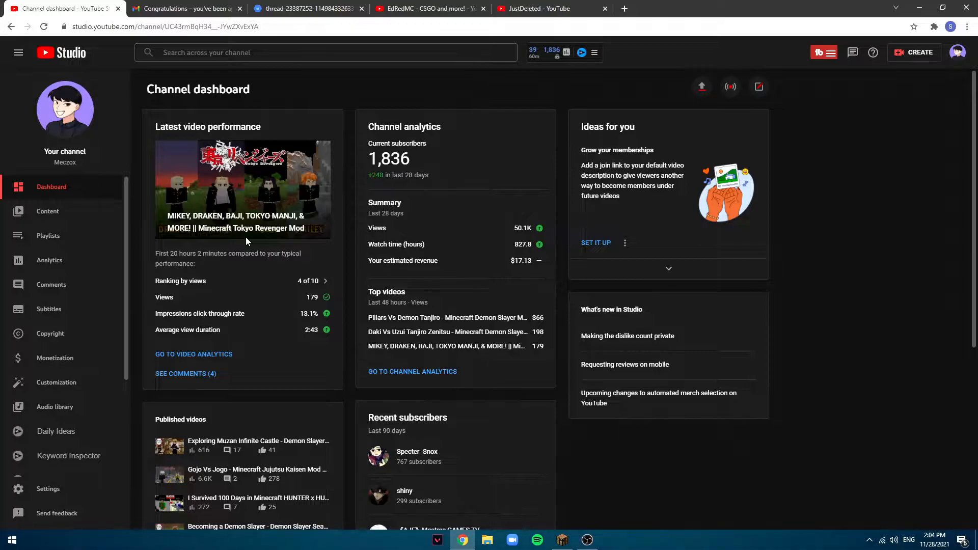
mouse_move(341, 300)
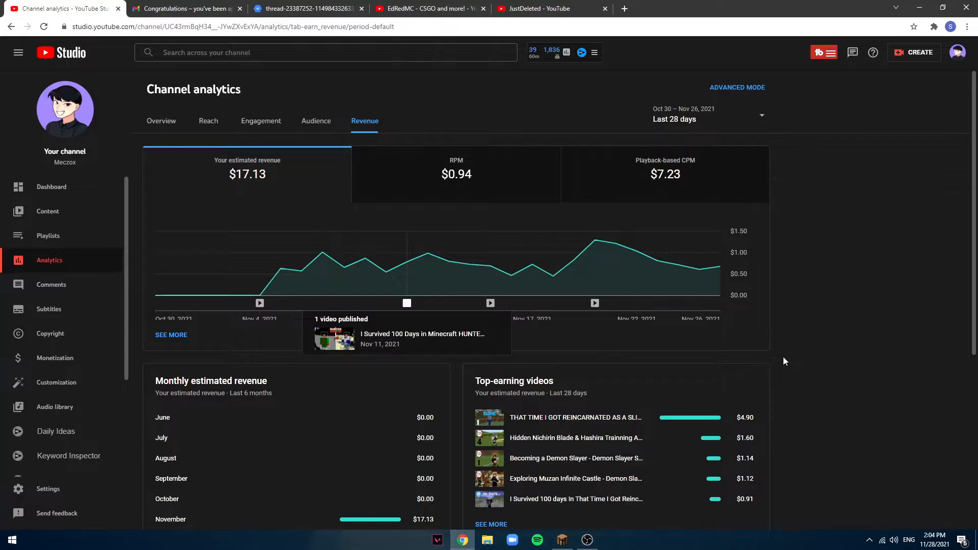
mouse_move(256, 262)
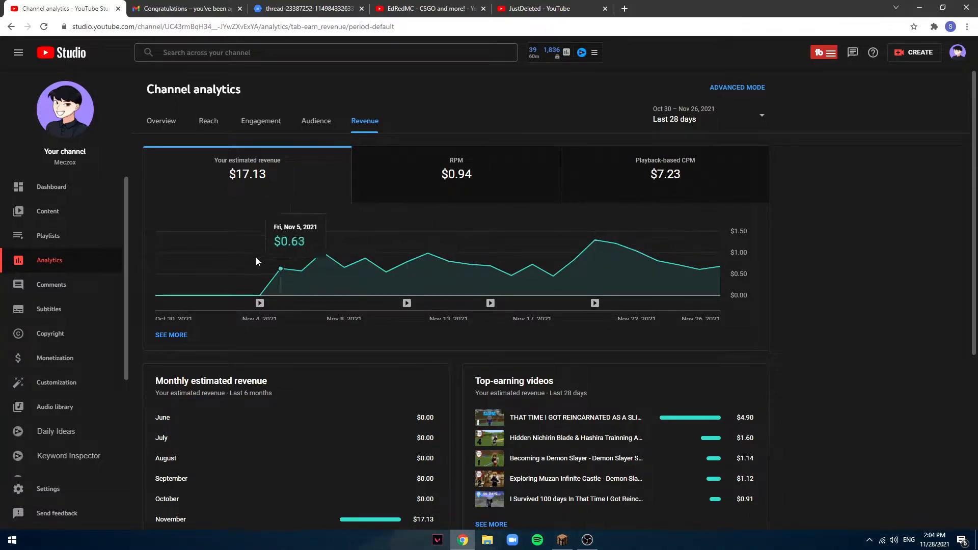
mouse_move(718, 280)
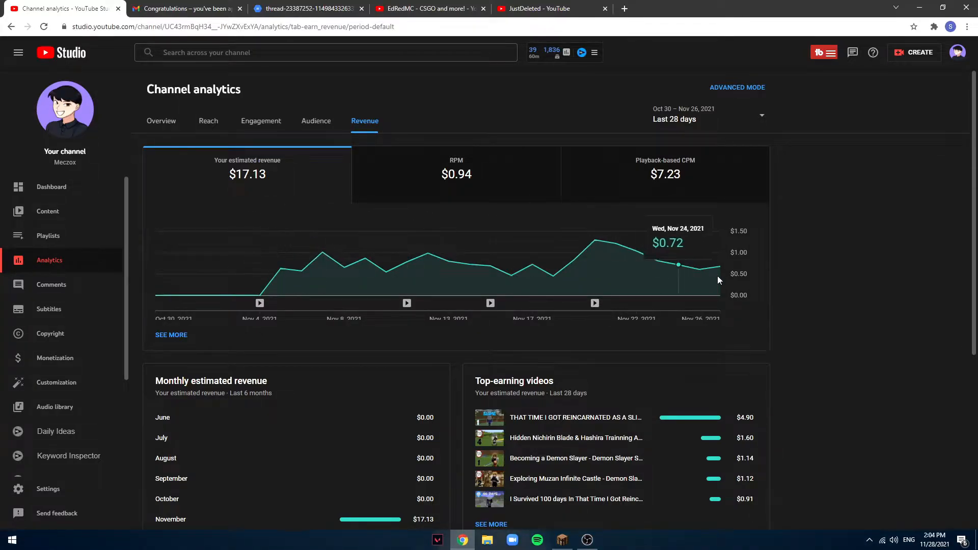
mouse_move(683, 277)
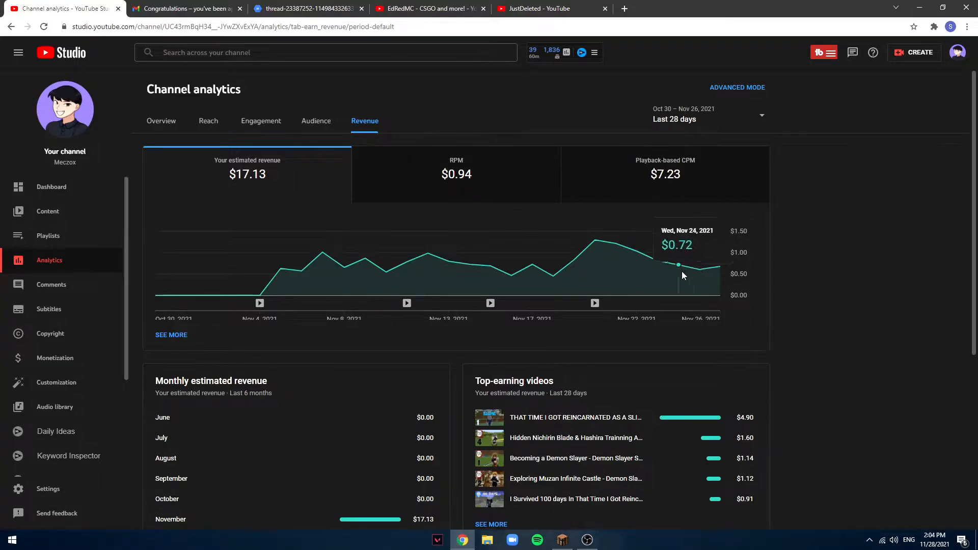
mouse_move(635, 275)
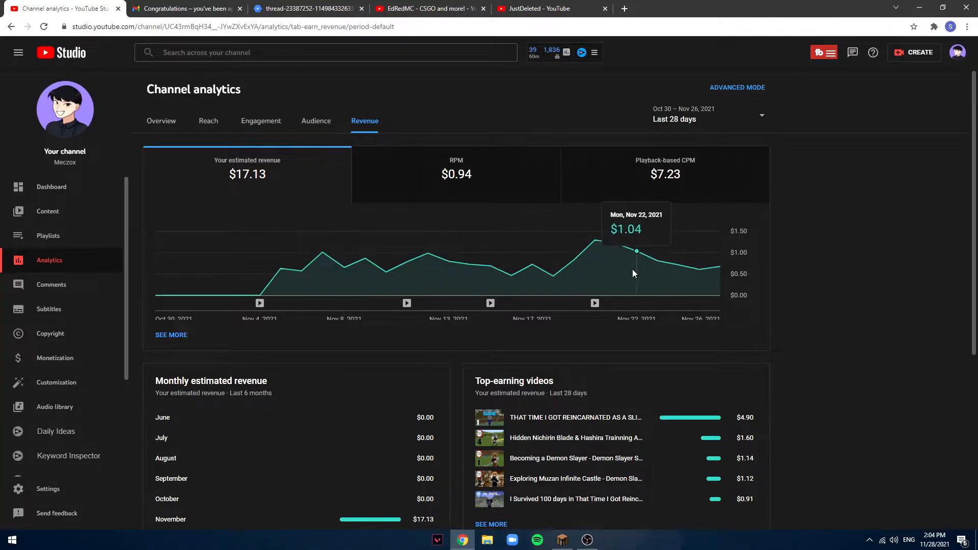
mouse_move(241, 175)
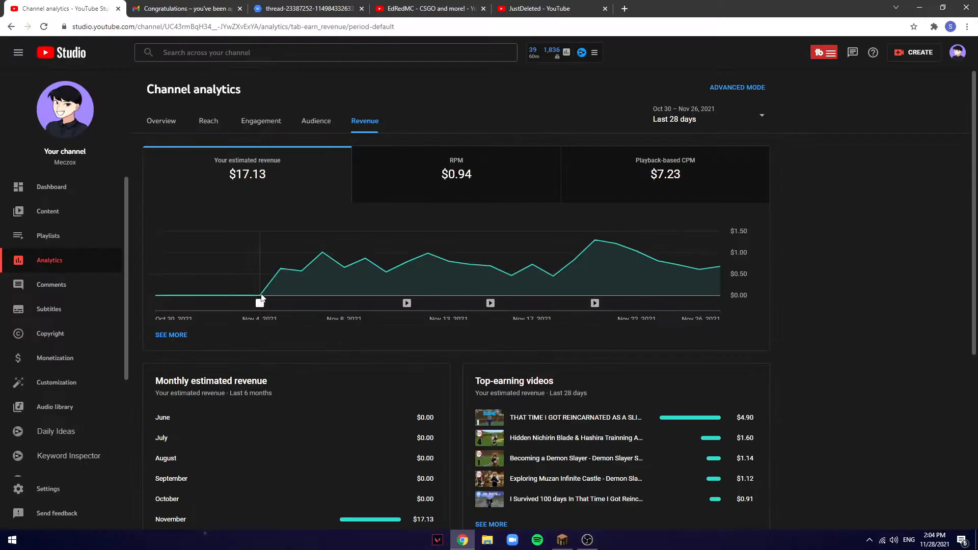
mouse_move(686, 270)
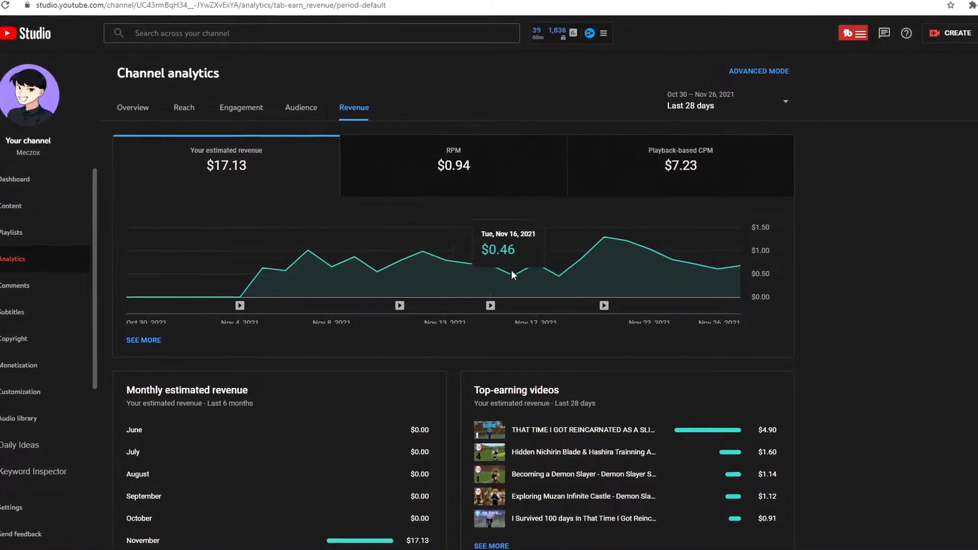
mouse_move(679, 265)
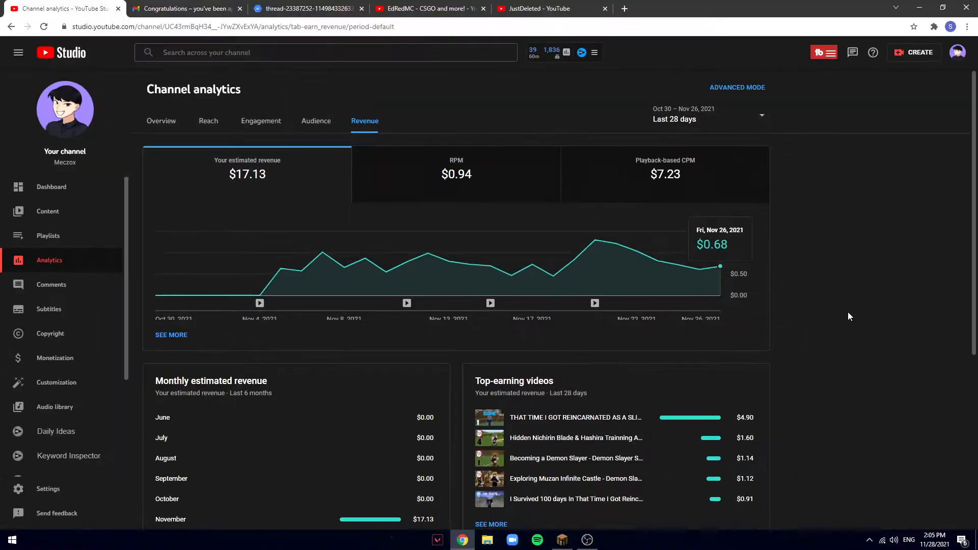
mouse_move(804, 342)
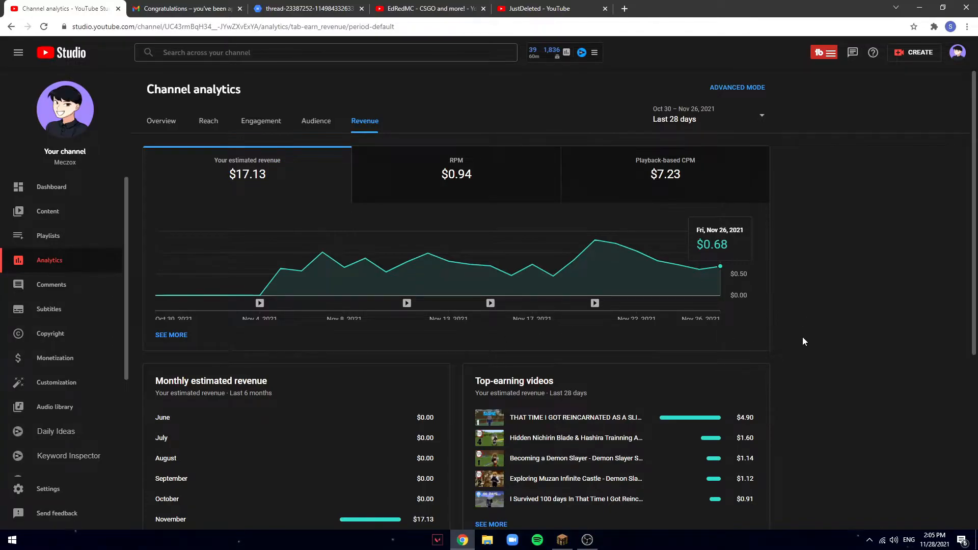
mouse_move(790, 336)
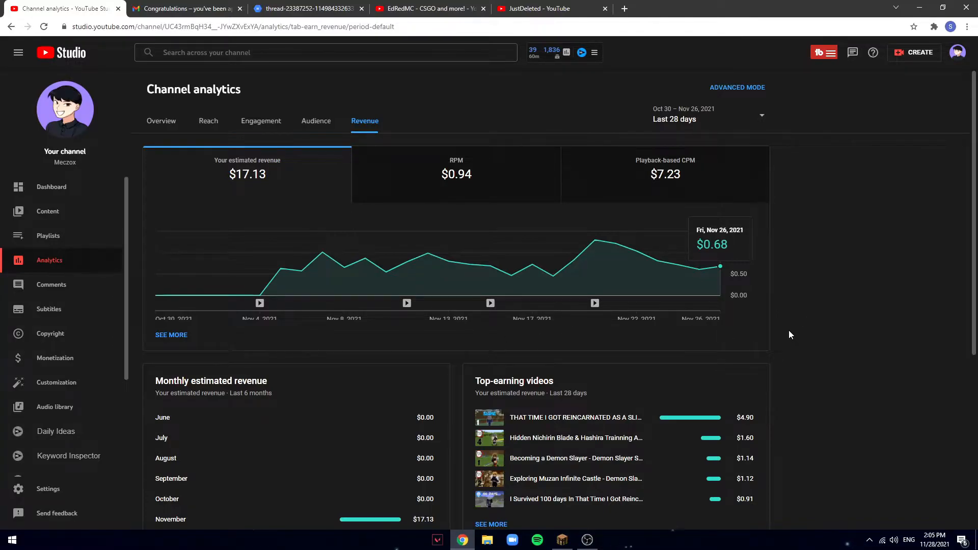
Show the channel's estimated revenue analytics for the last 28 days.
left_click(306, 9)
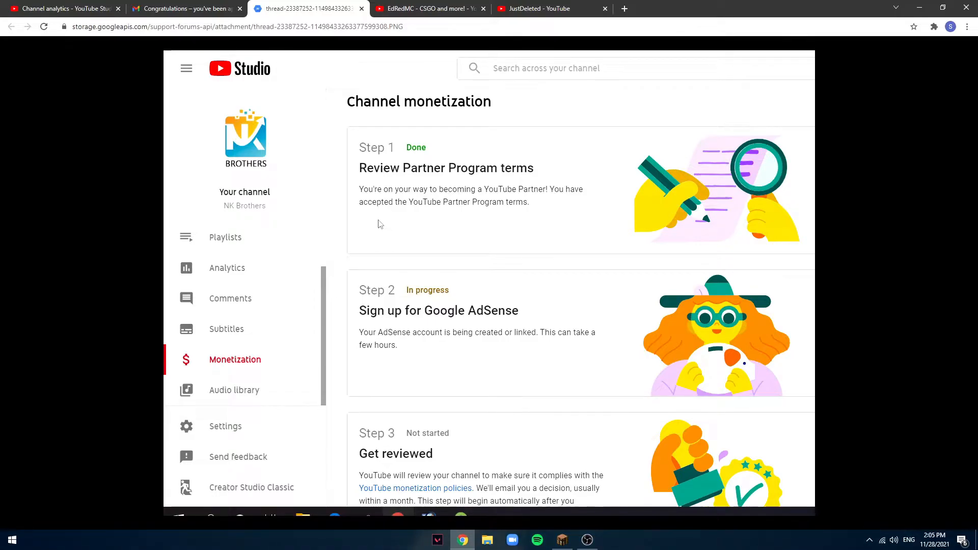
mouse_move(273, 207)
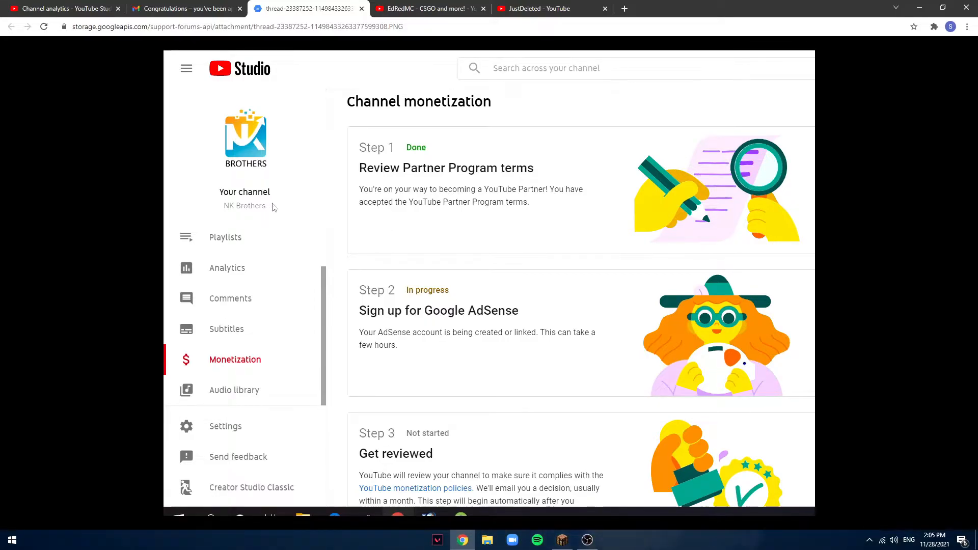
mouse_move(472, 227)
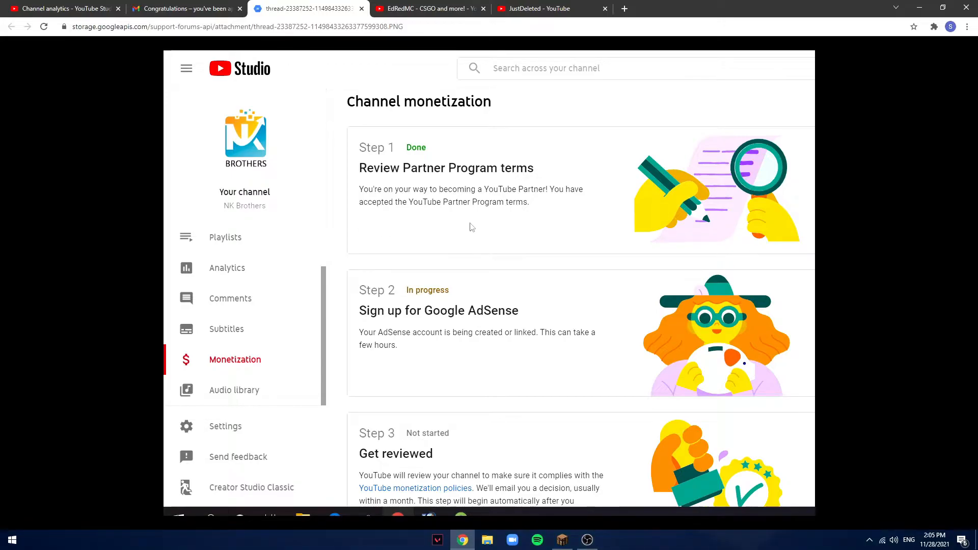
mouse_move(443, 316)
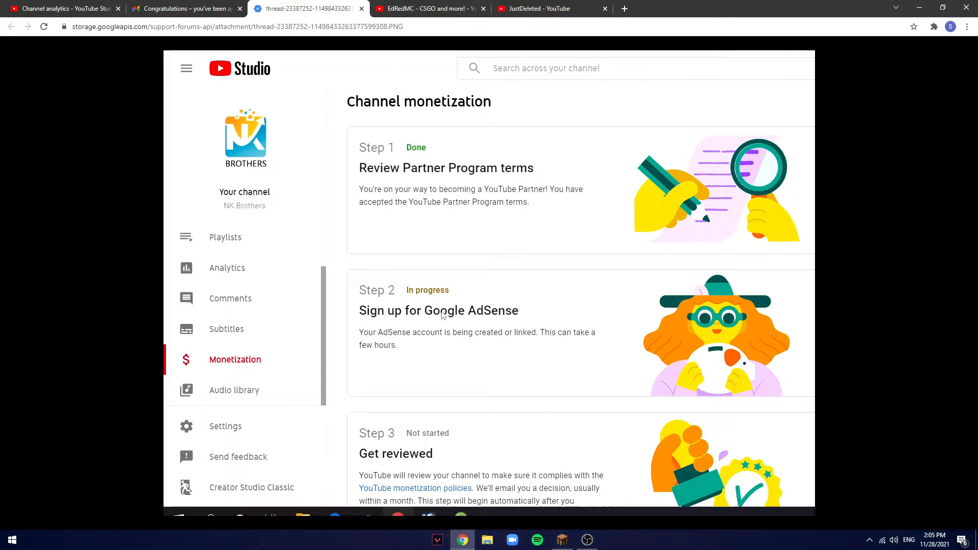
mouse_move(455, 338)
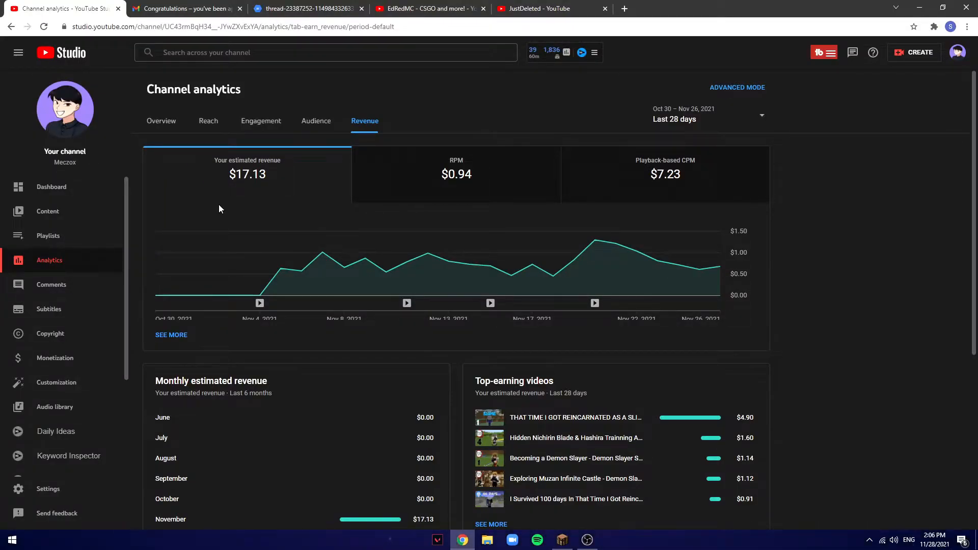
Browse the EdRedMC – CSGO and more! channel's uploaded Fortnite and CSGO videos.
left_click(427, 8)
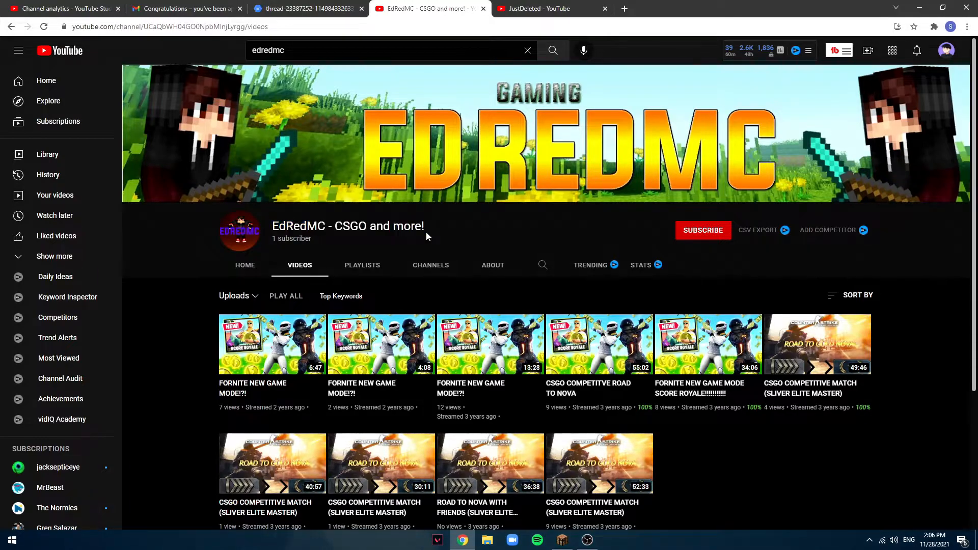
mouse_move(399, 247)
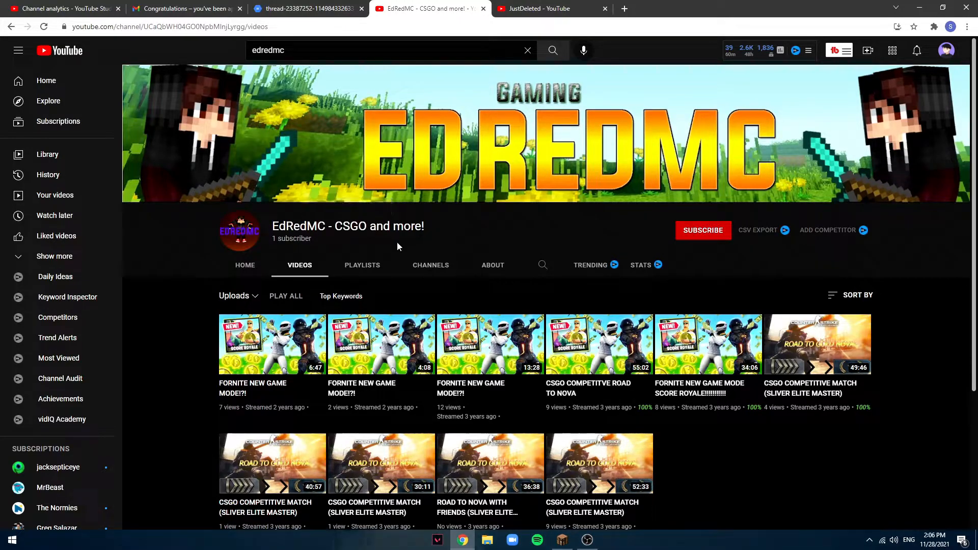
scroll("down", 3)
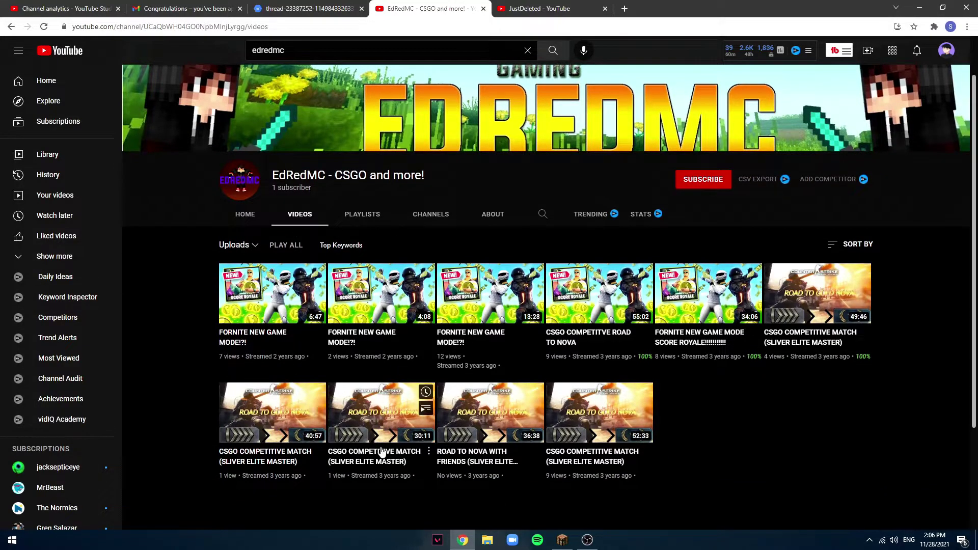
mouse_move(708, 365)
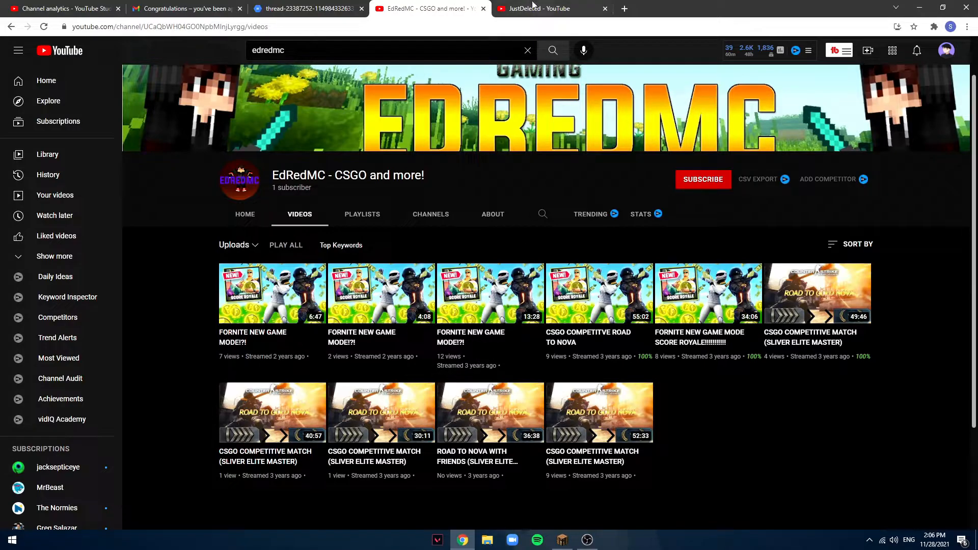
Browse the JustDeleted channel's uploads down to its oldest Minecraft videos.
left_click(543, 8)
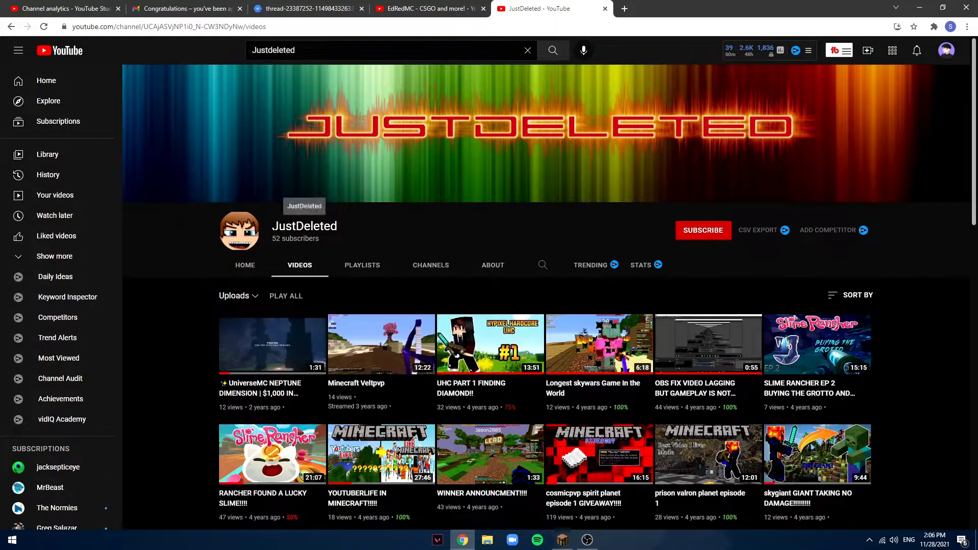
mouse_move(346, 230)
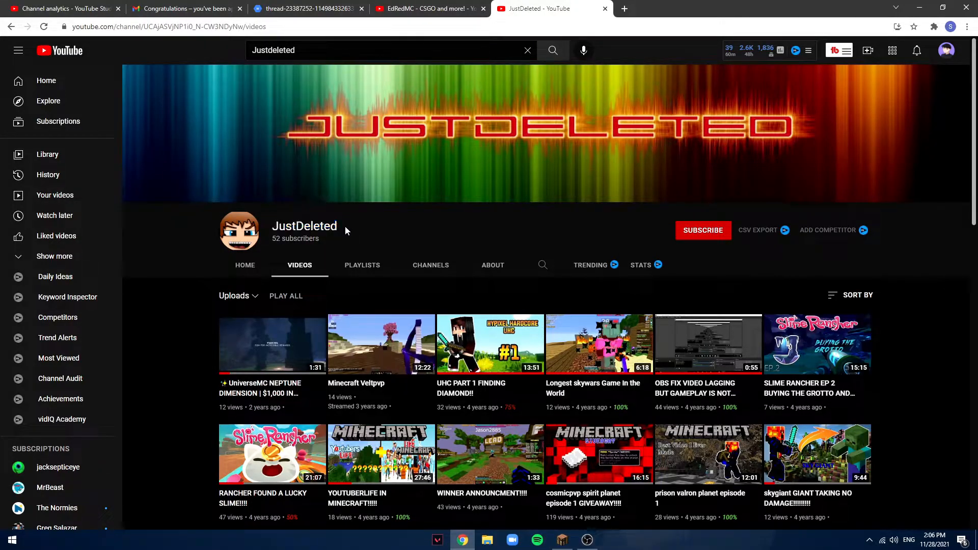
scroll("down", 3)
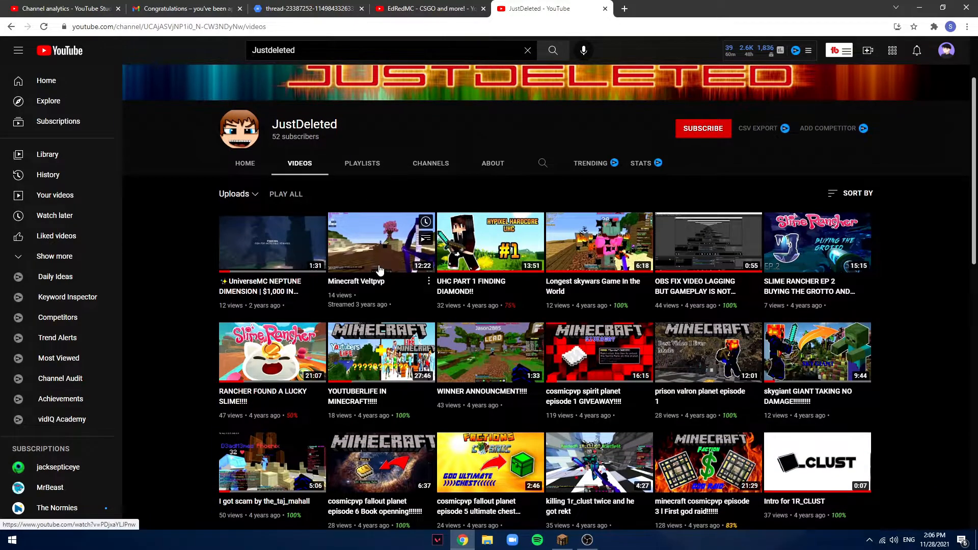
scroll("down", 3)
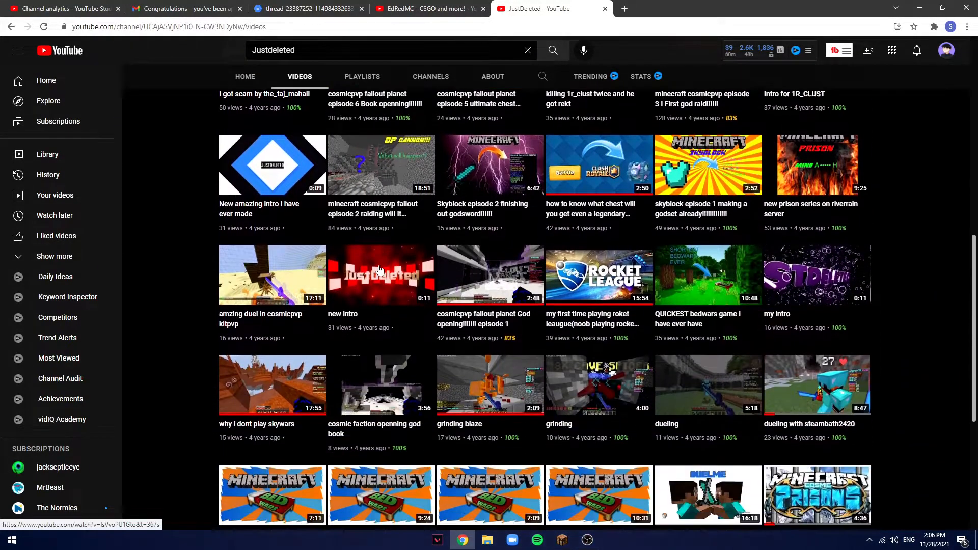
scroll("down", 3)
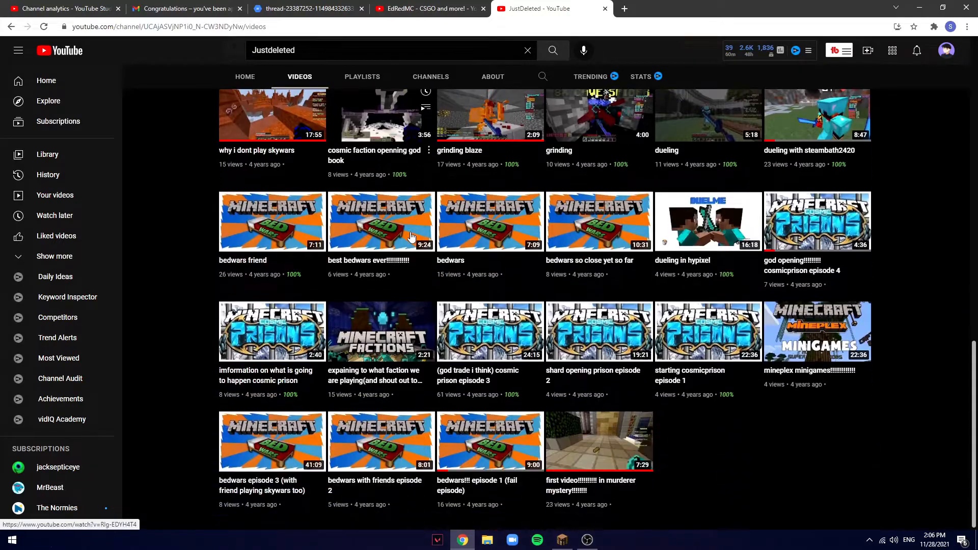
mouse_move(598, 432)
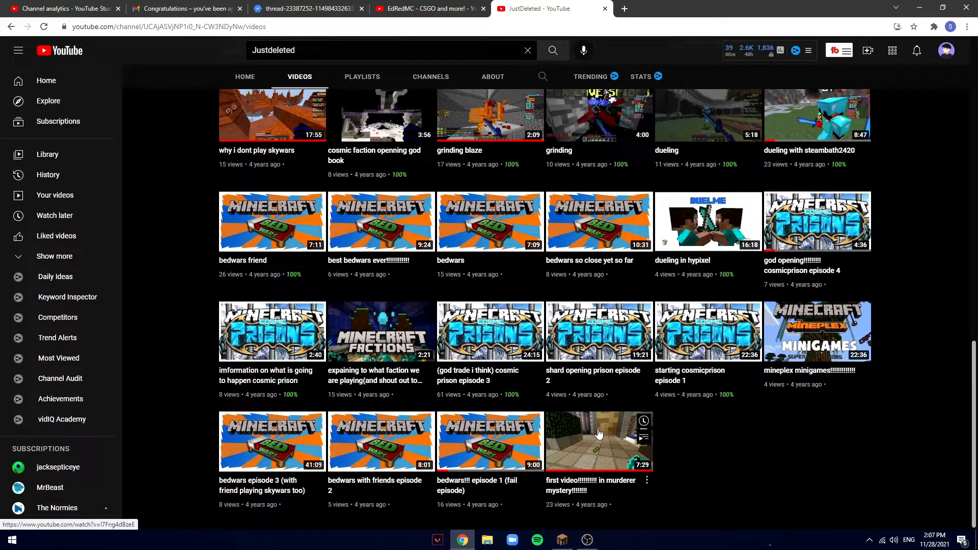
mouse_move(598, 446)
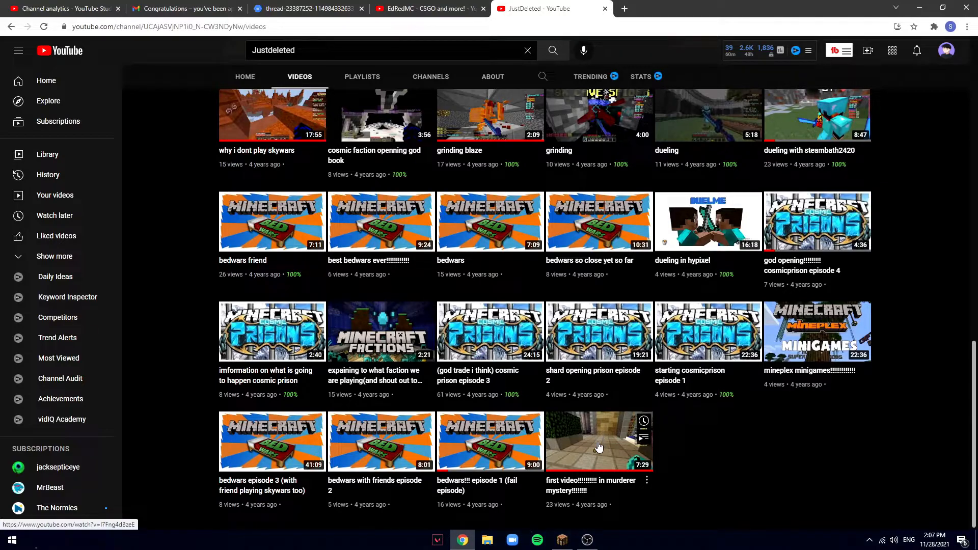
left_click(598, 442)
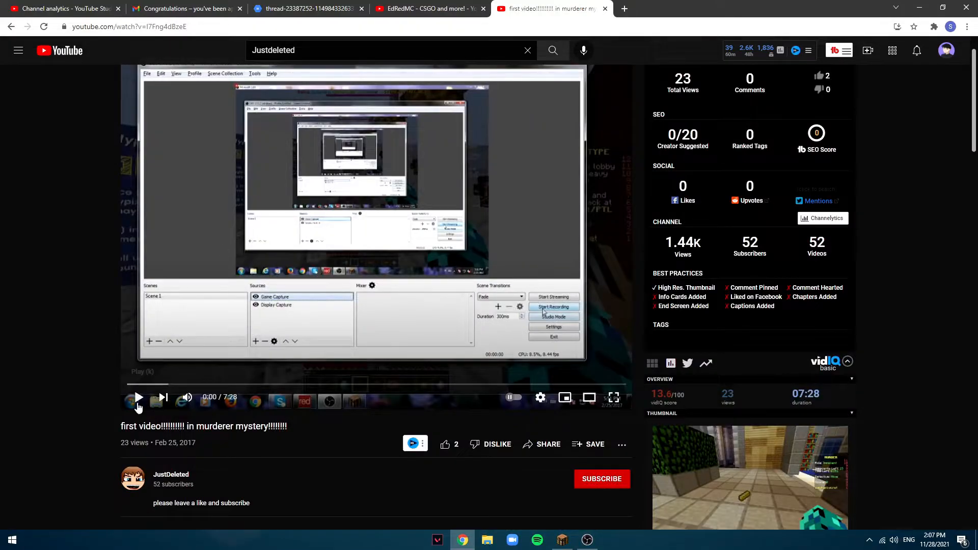
left_click(137, 398)
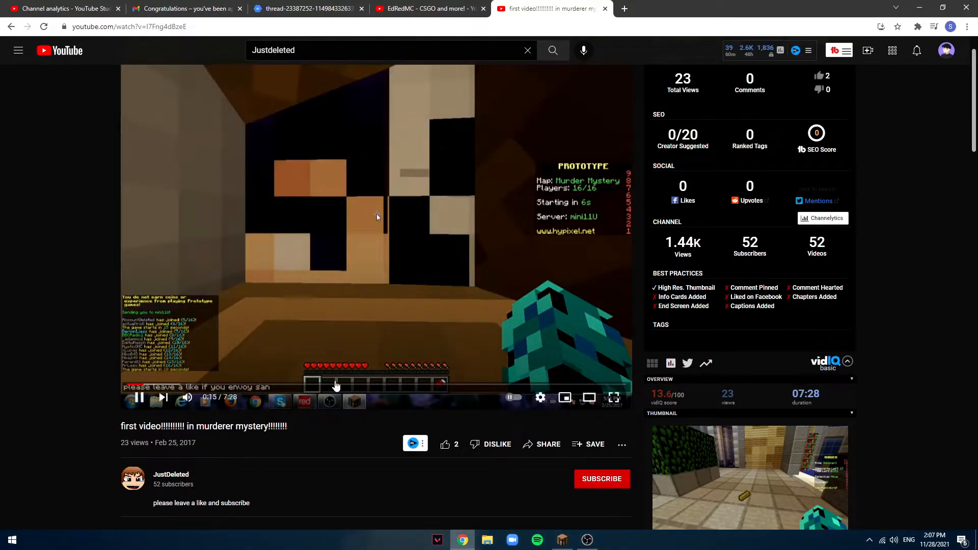
left_click(171, 475)
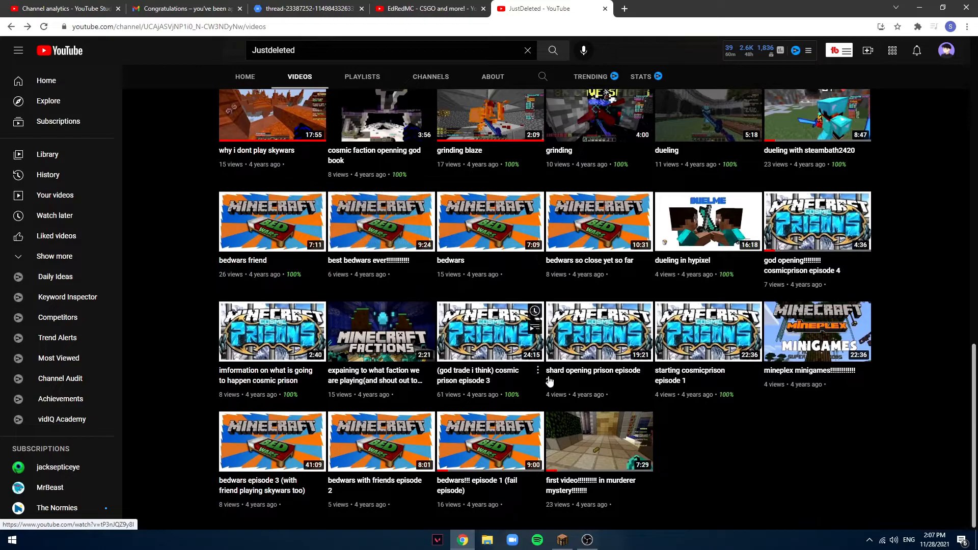
mouse_move(597, 442)
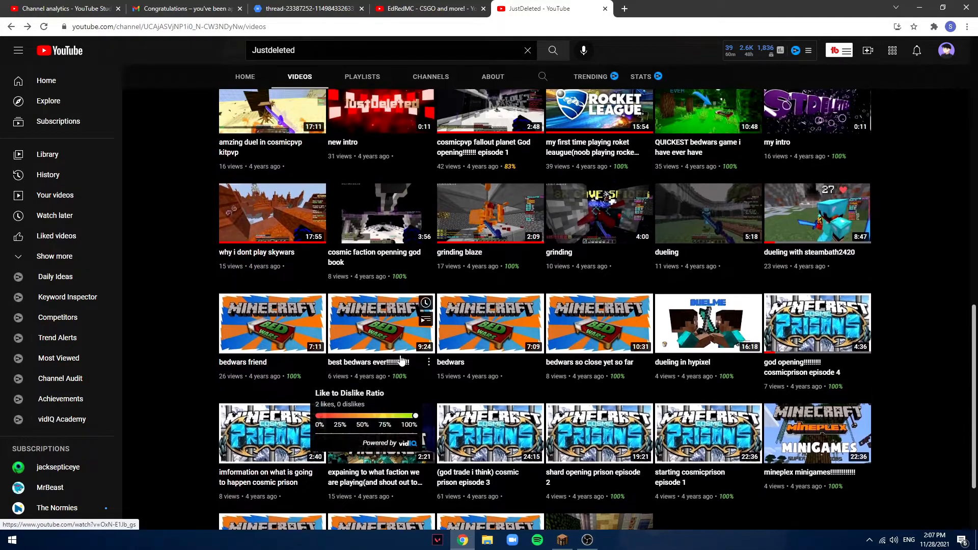
Return to the top of the JustDeleted uploads and show the Meczox channel's videos.
scroll("up", 3)
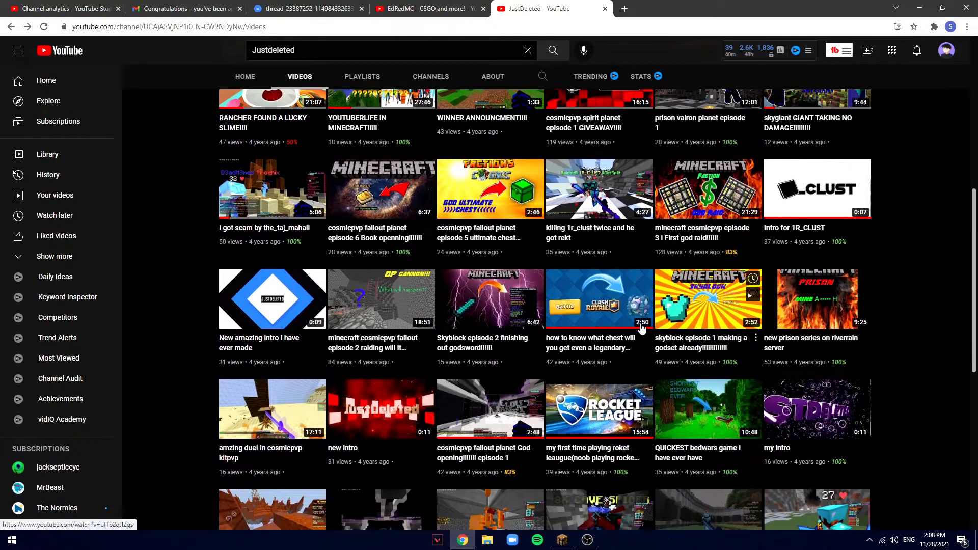
scroll("down", 3)
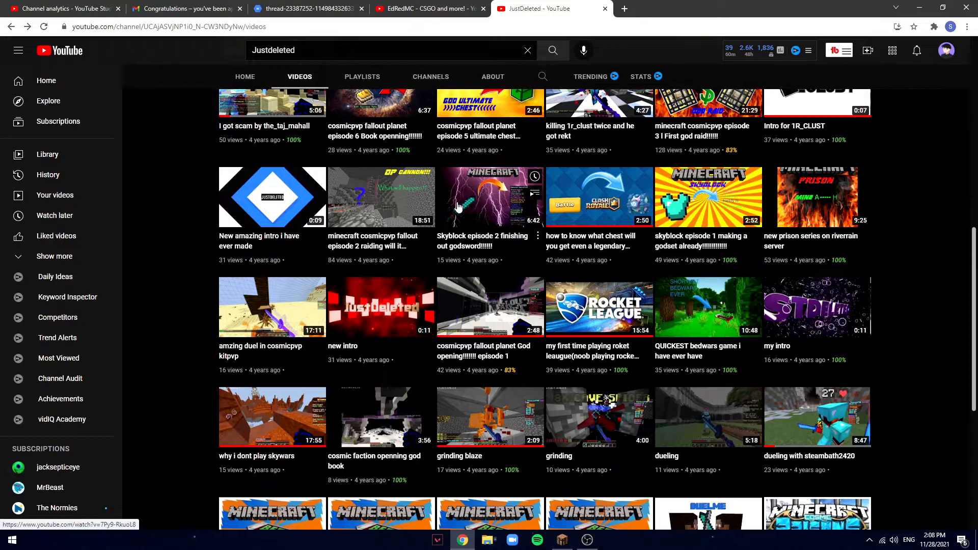
mouse_move(730, 231)
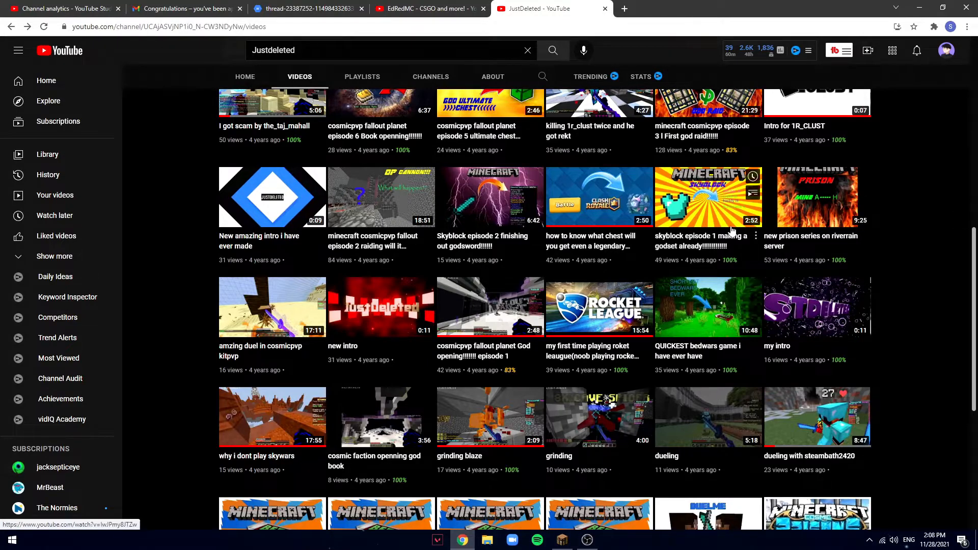
scroll("up", 3)
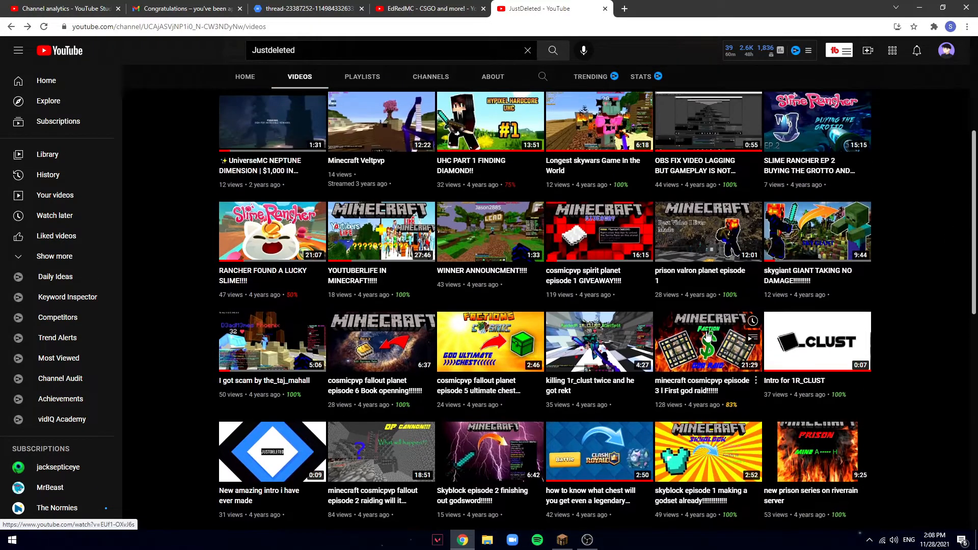
scroll("up", 3)
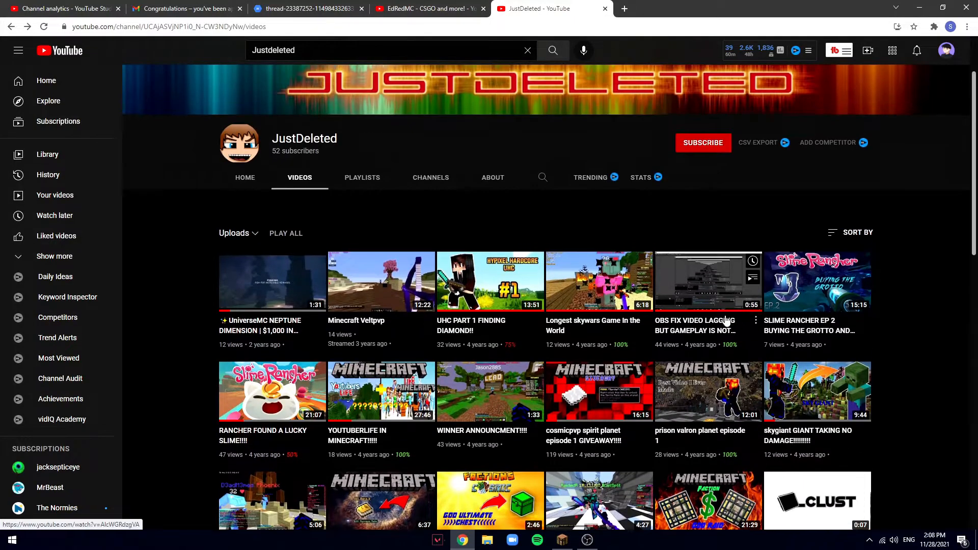
left_click(62, 8)
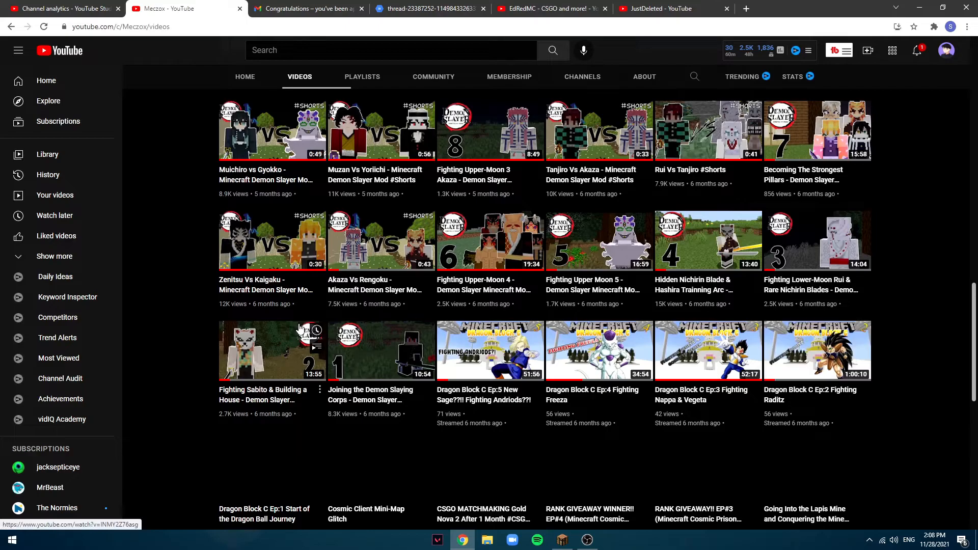
scroll("down", 3)
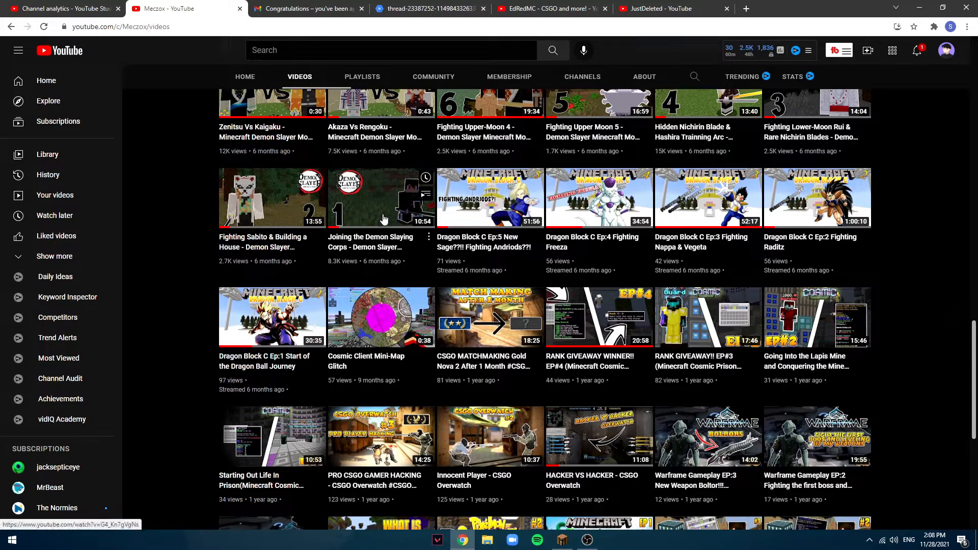